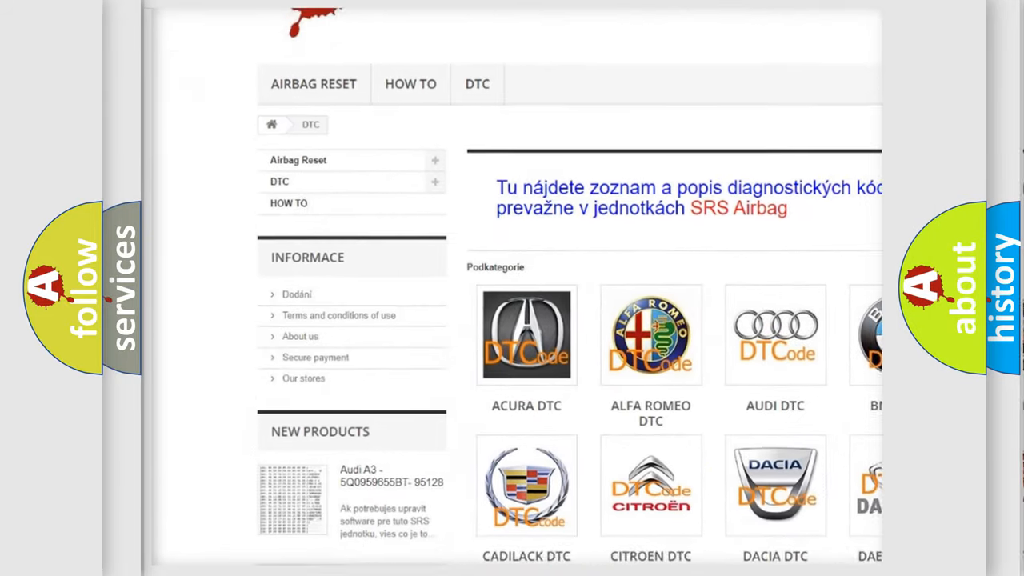
{"action": "scroll", "scroll_direction": "down", "scroll_amount": 3}
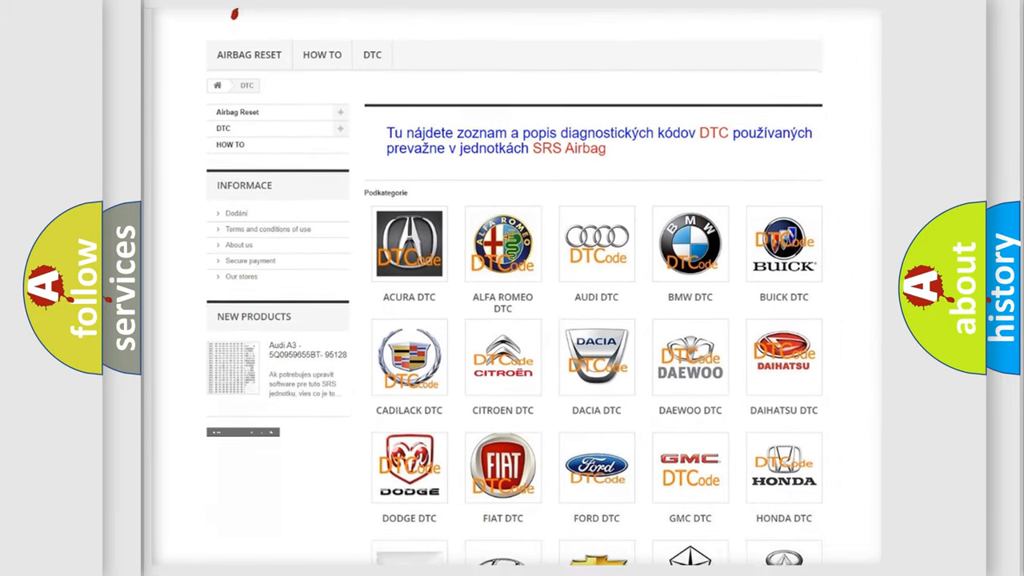
{"action": "scroll", "scroll_direction": "down", "scroll_amount": 3}
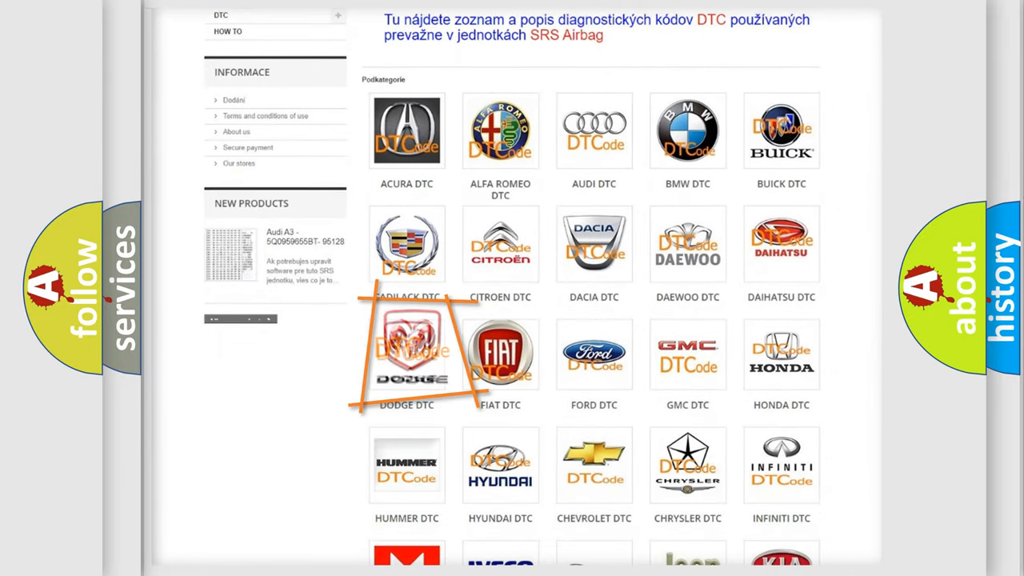